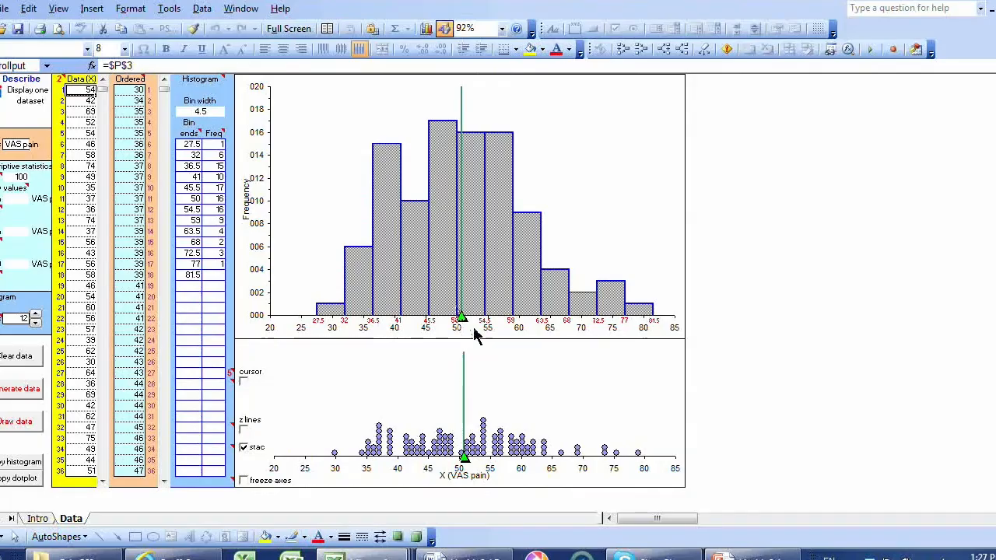
{"action": "mouse_move", "coordinate": [467, 339]}
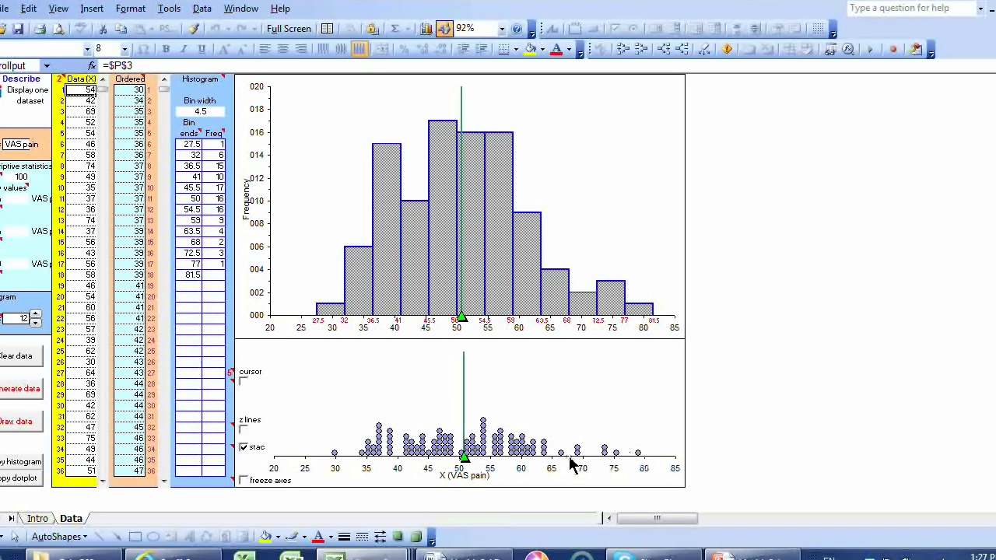
{"action": "mouse_move", "coordinate": [393, 443]}
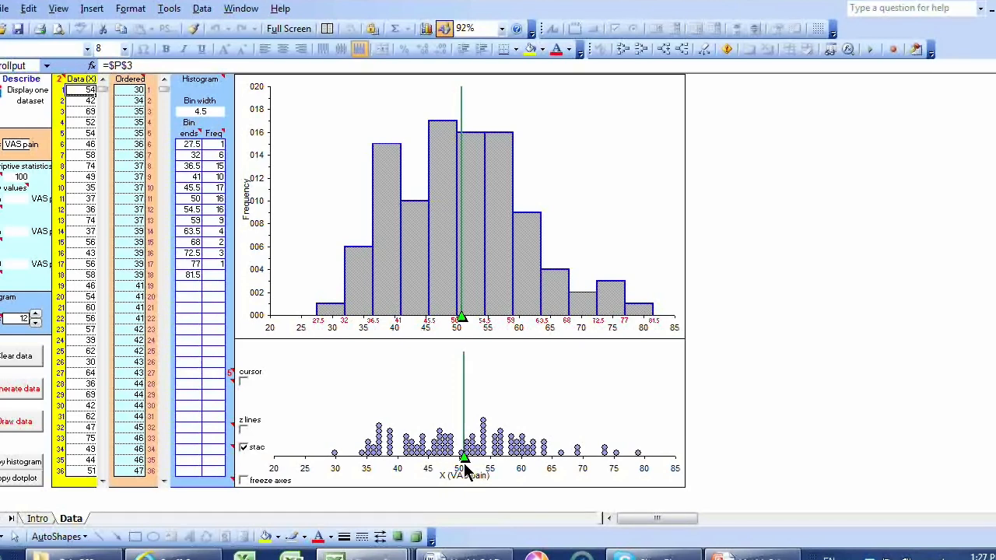
{"action": "mouse_move", "coordinate": [650, 451]}
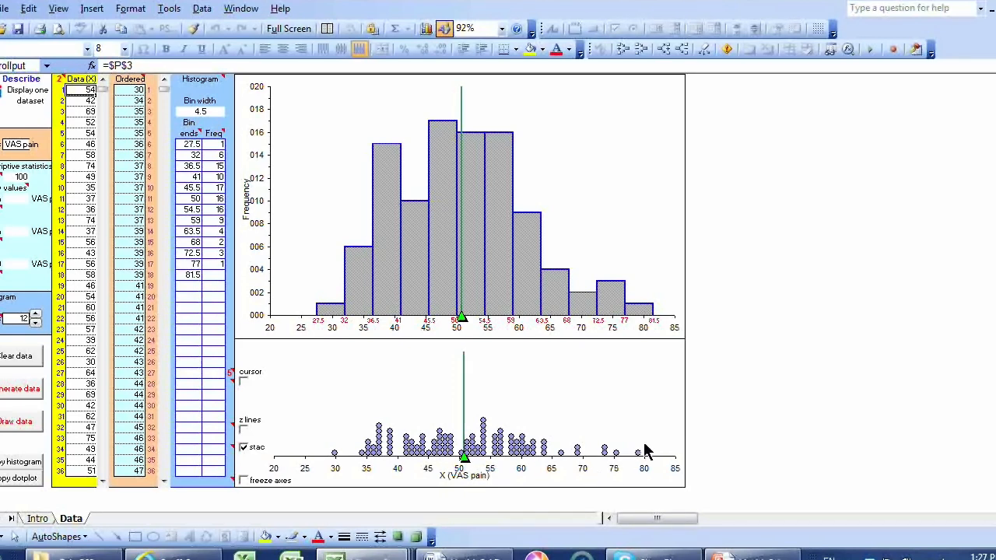
{"action": "mouse_move", "coordinate": [626, 455]}
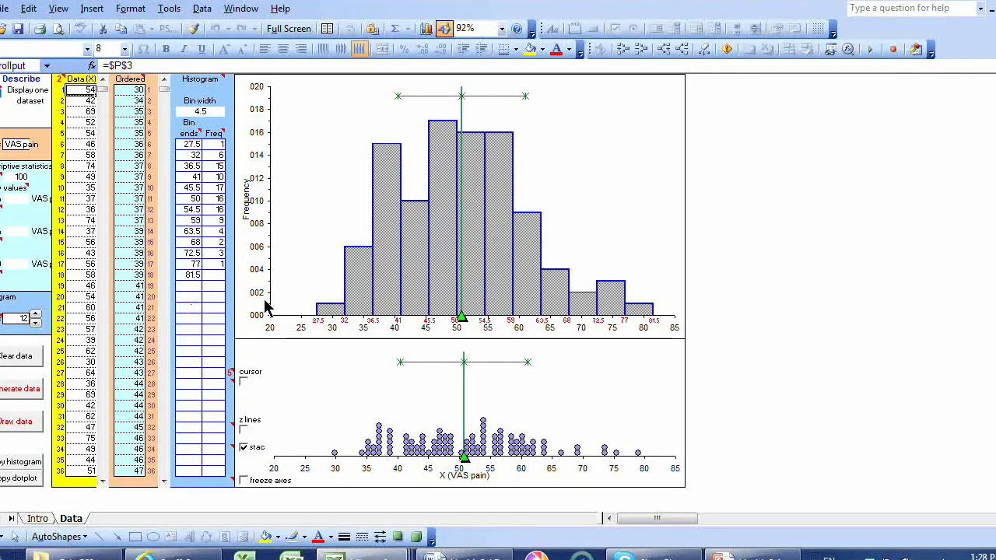
{"action": "mouse_move", "coordinate": [389, 269]}
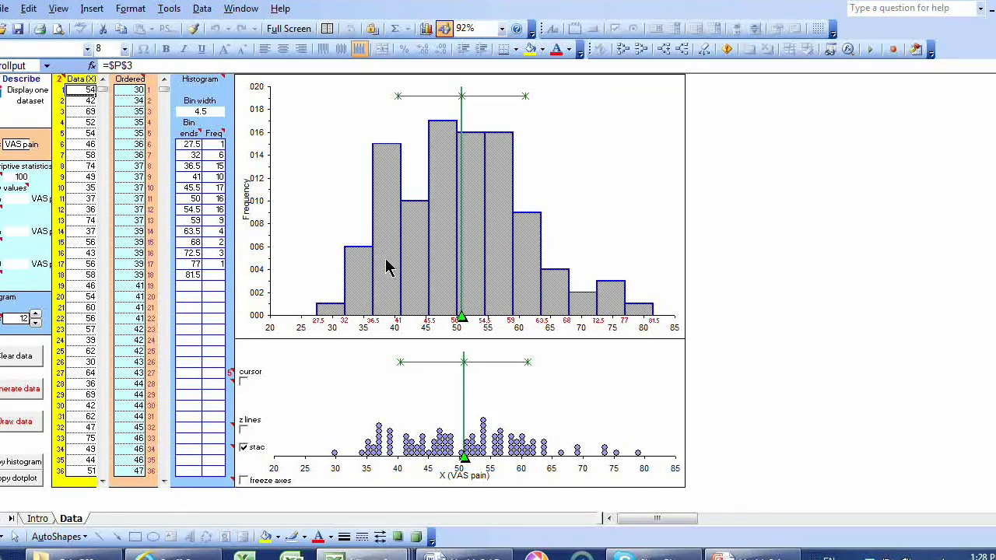
{"action": "mouse_move", "coordinate": [421, 270]}
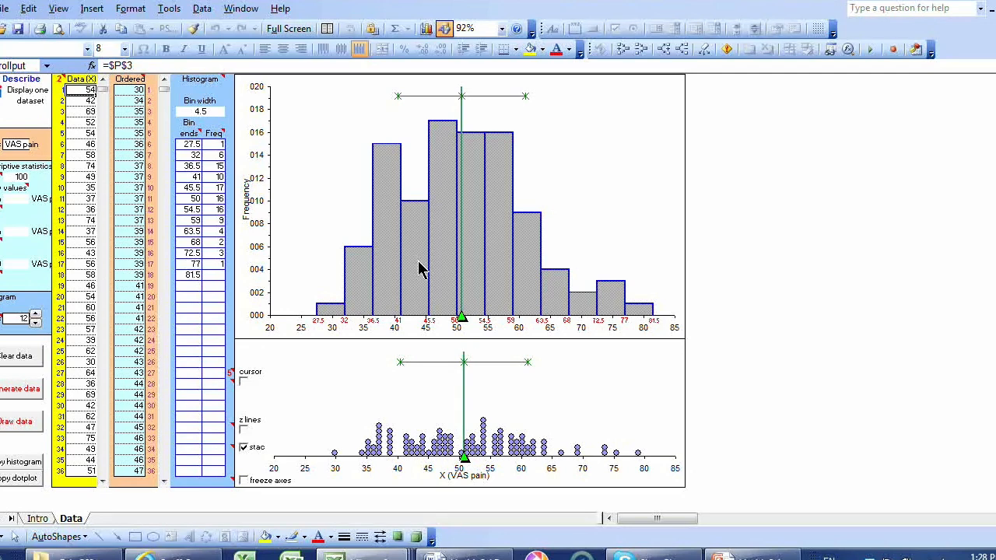
{"action": "mouse_move", "coordinate": [468, 263]}
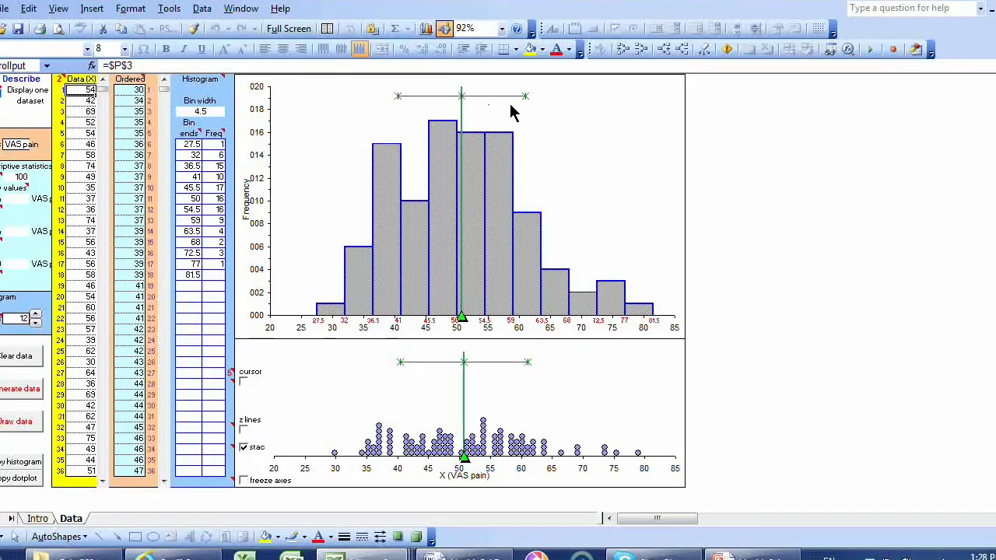
{"action": "mouse_move", "coordinate": [463, 101]}
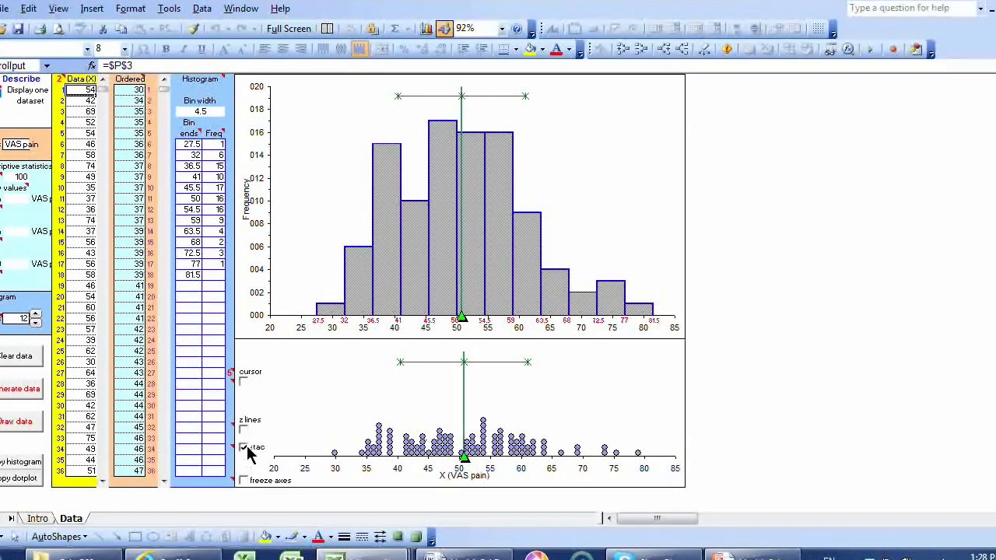
Step: Turn on z-lines so z=−2 through z=3 mark the histogram and dotplot
{"action": "left_click", "coordinate": [244, 429]}
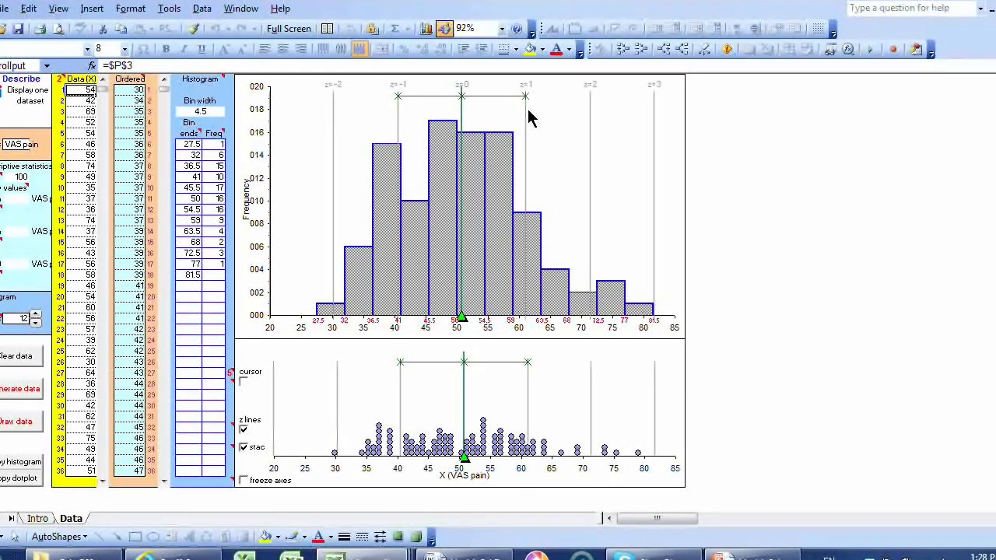
{"action": "mouse_move", "coordinate": [638, 146]}
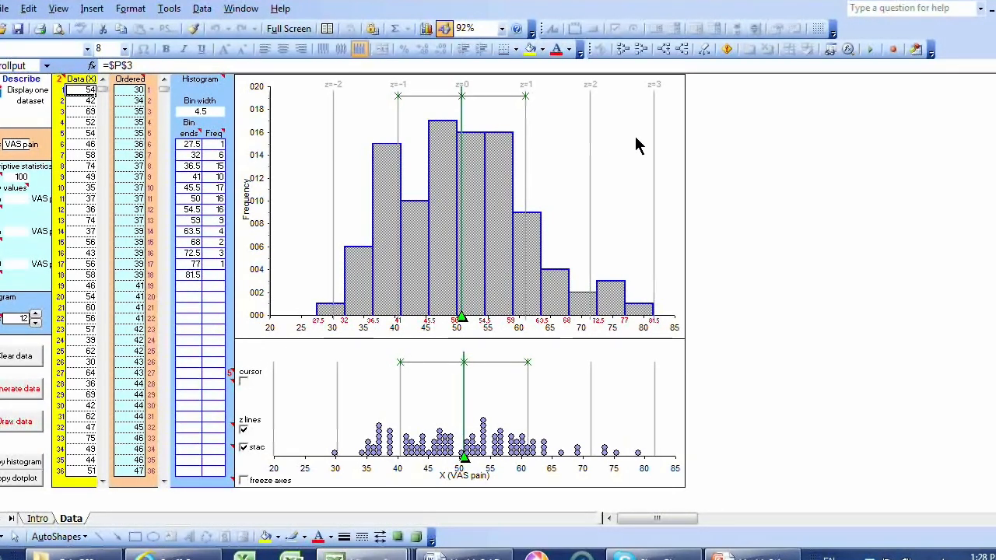
{"action": "mouse_move", "coordinate": [287, 147]}
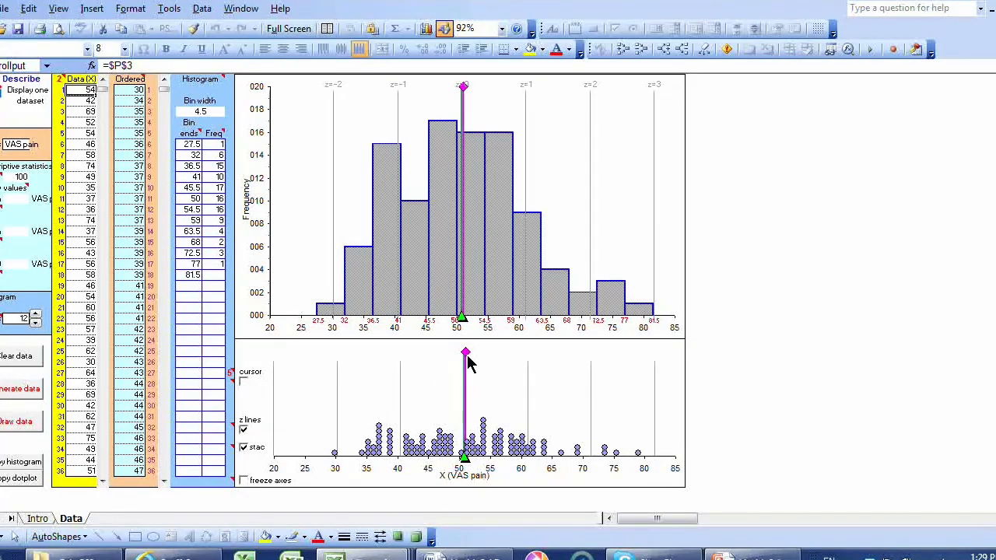
{"action": "mouse_move", "coordinate": [465, 211]}
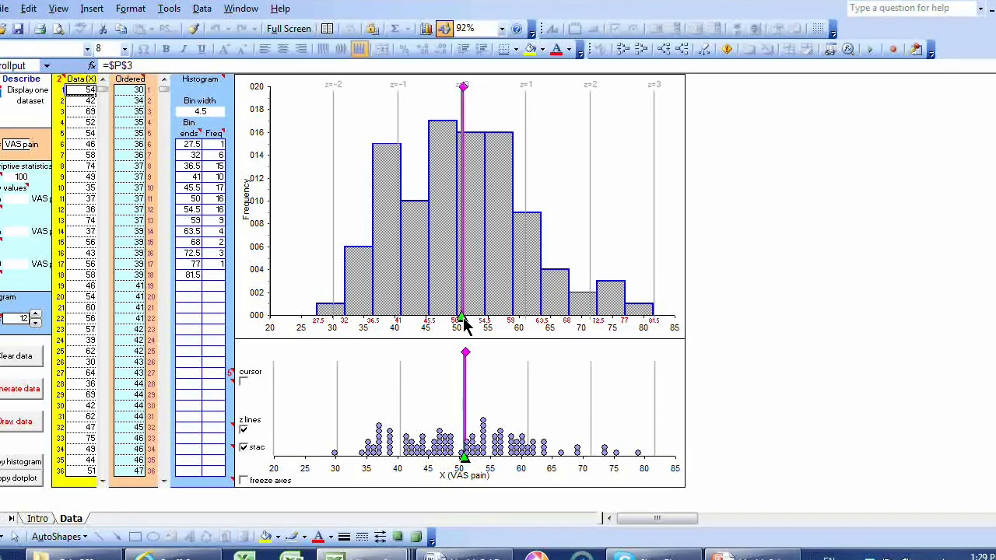
{"action": "mouse_move", "coordinate": [315, 312]}
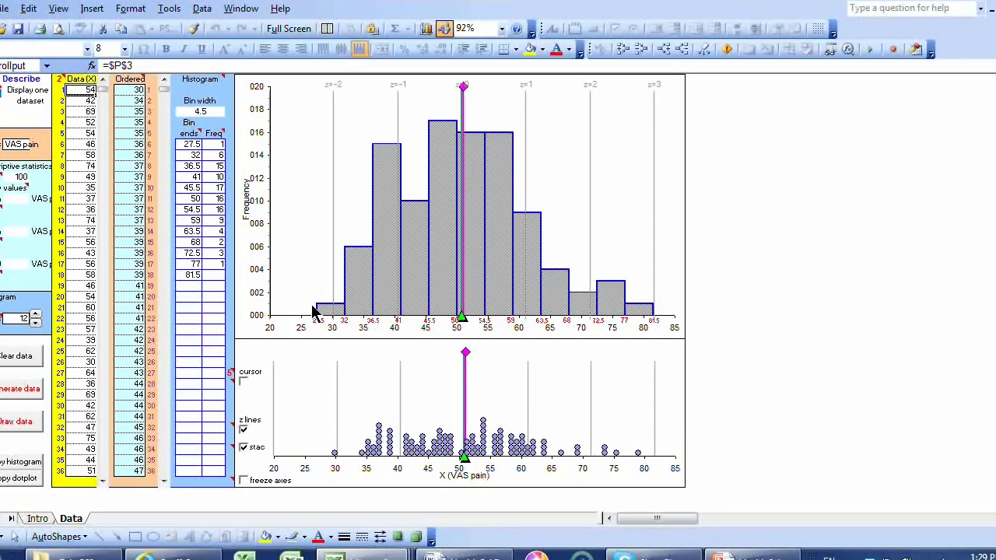
{"action": "mouse_move", "coordinate": [553, 214]}
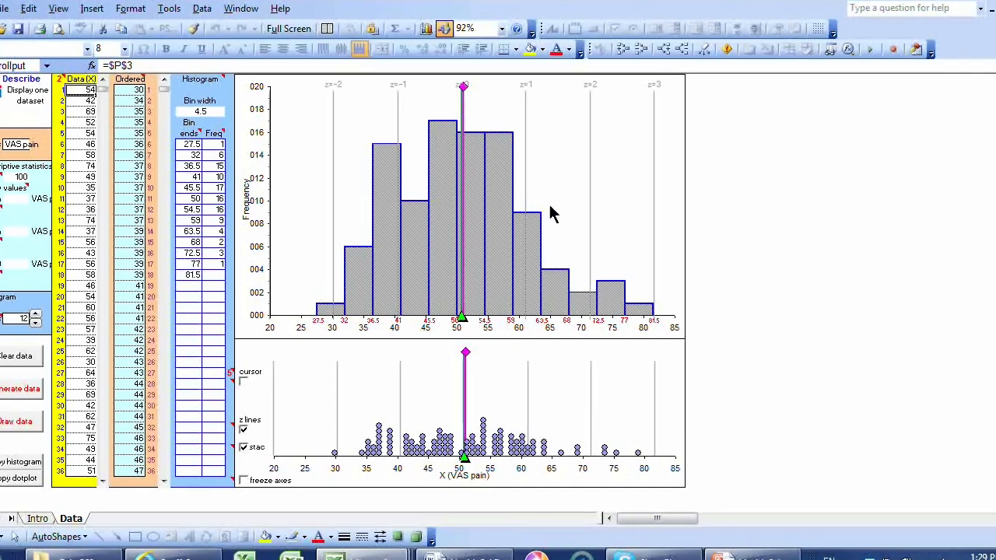
{"action": "mouse_move", "coordinate": [447, 292]}
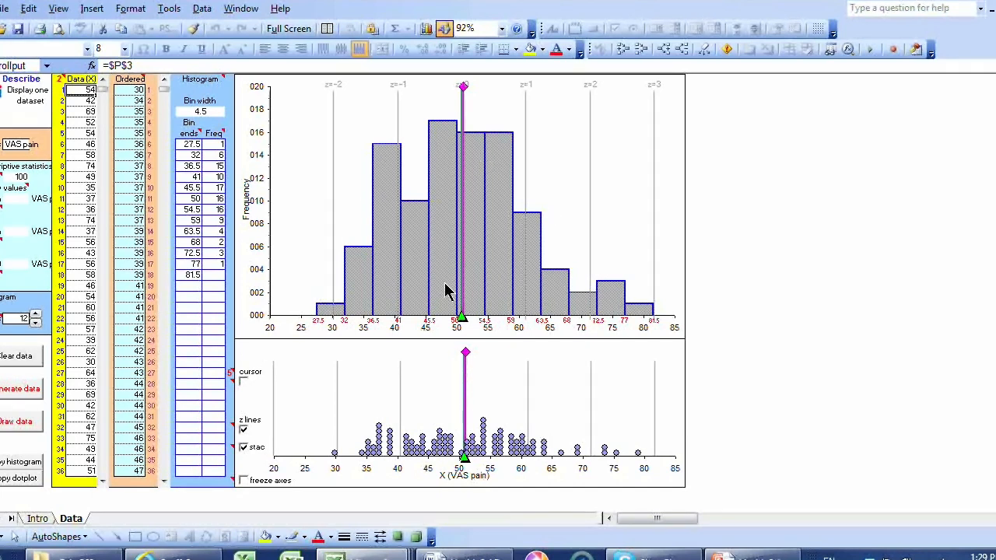
{"action": "mouse_move", "coordinate": [467, 428]}
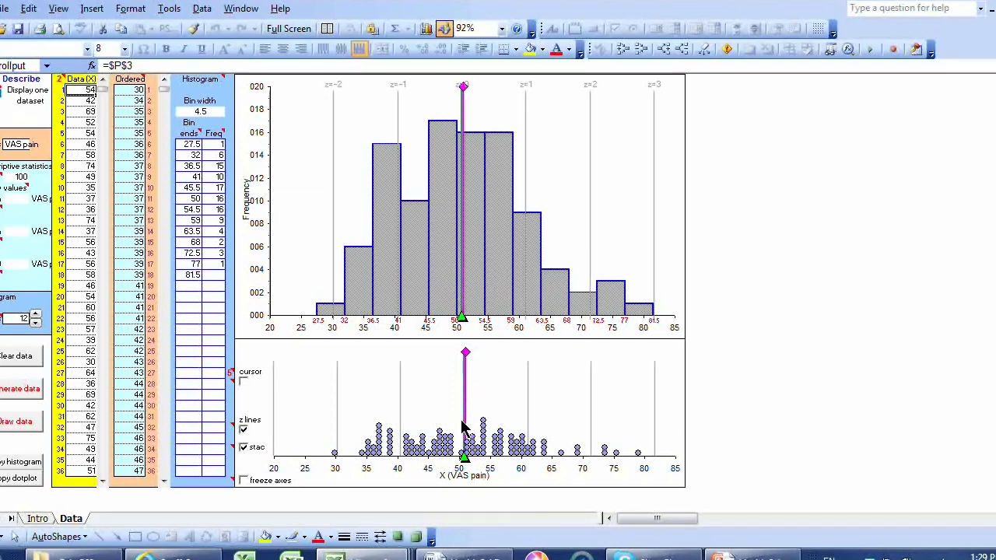
{"action": "mouse_move", "coordinate": [465, 467]}
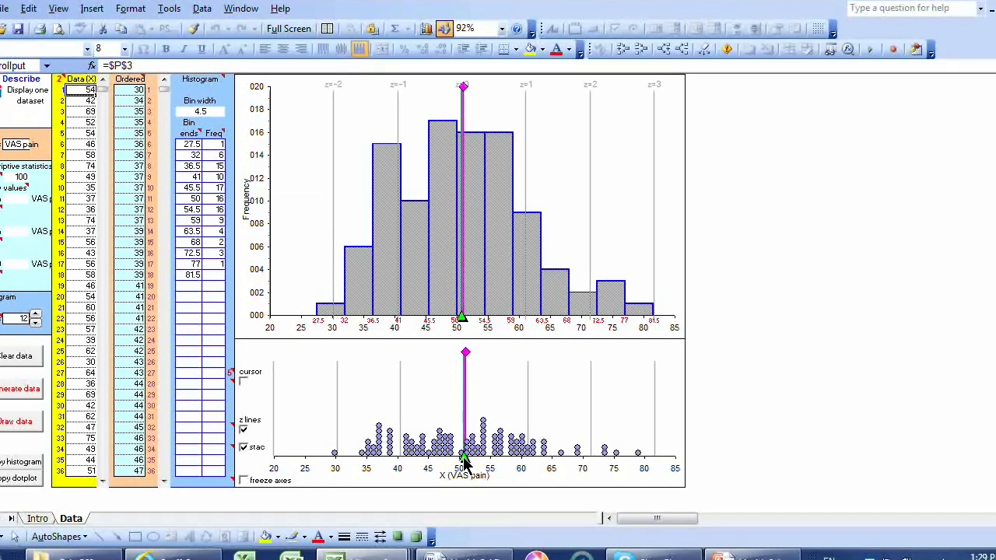
{"action": "mouse_move", "coordinate": [327, 459]}
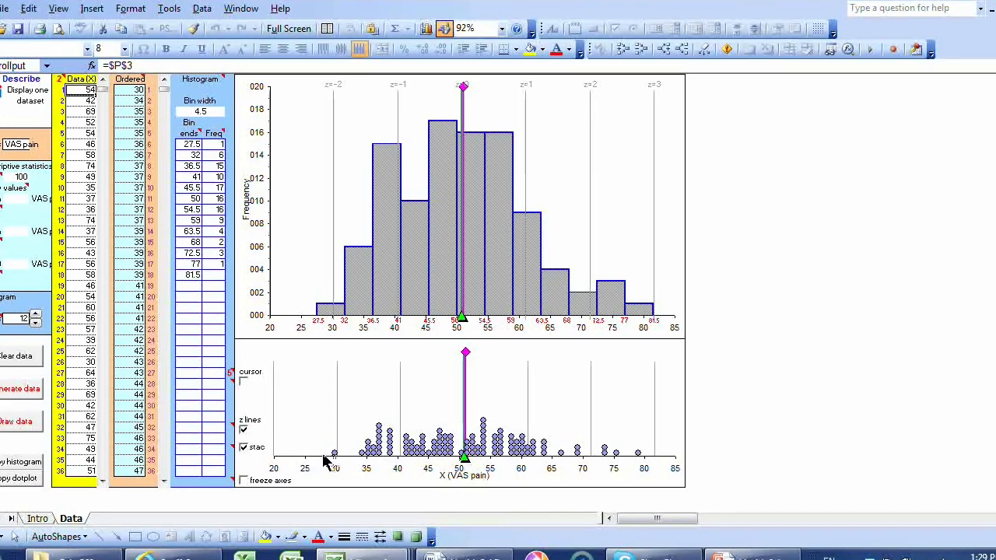
{"action": "mouse_move", "coordinate": [435, 462]}
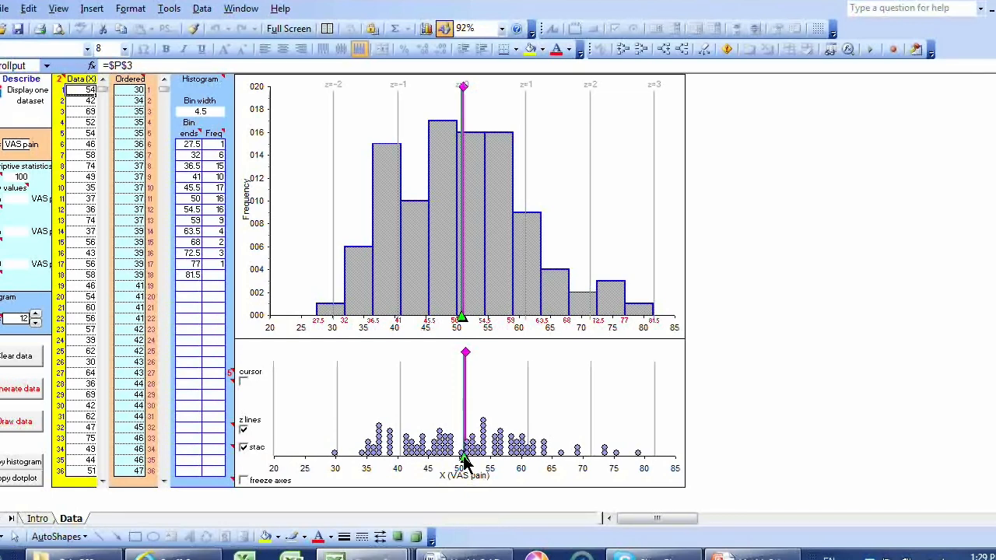
{"action": "mouse_move", "coordinate": [475, 426]}
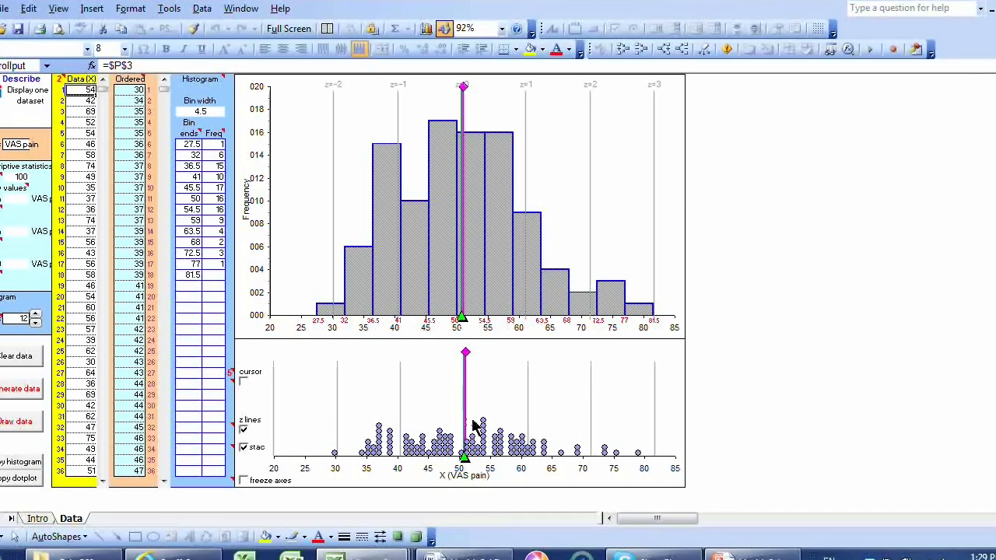
{"action": "mouse_move", "coordinate": [339, 457]}
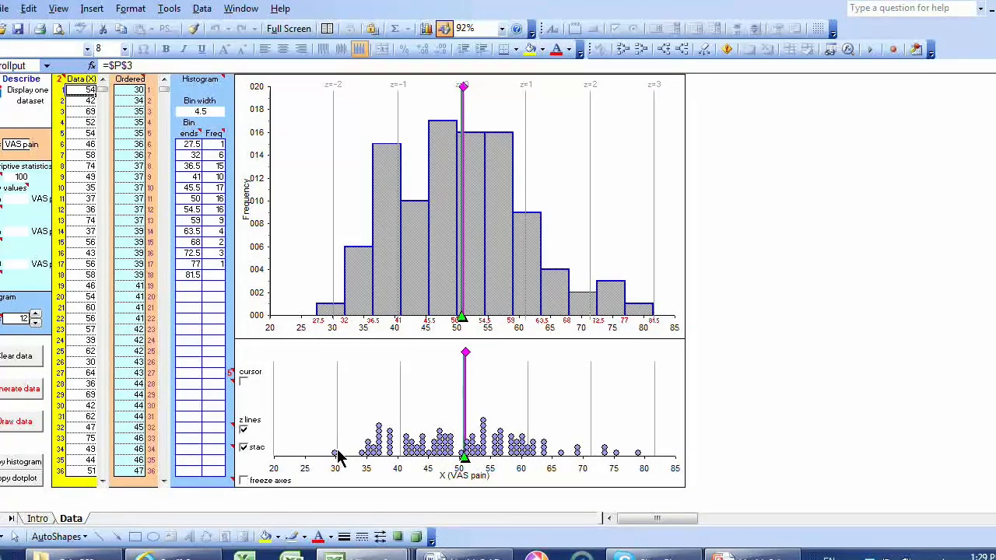
{"action": "mouse_move", "coordinate": [642, 454]}
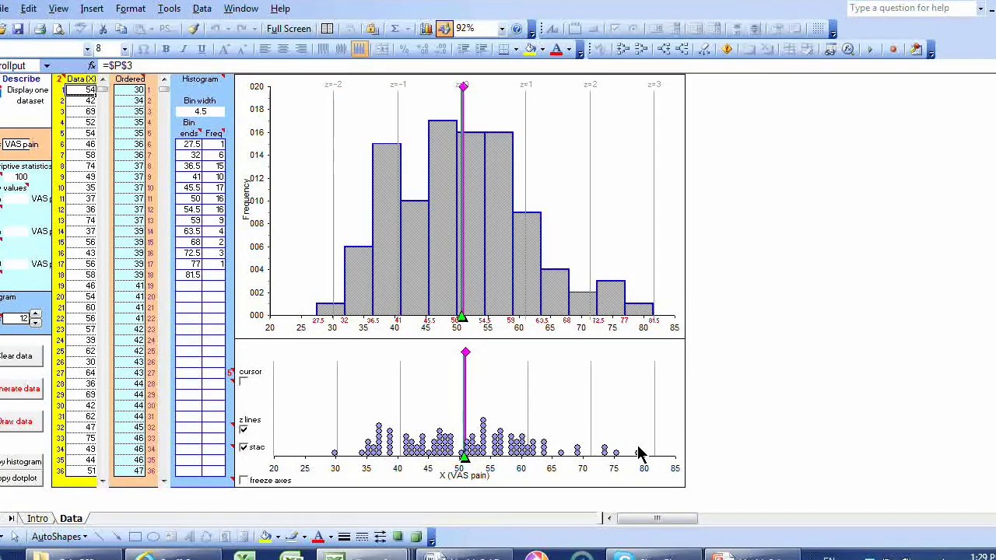
{"action": "mouse_move", "coordinate": [339, 450]}
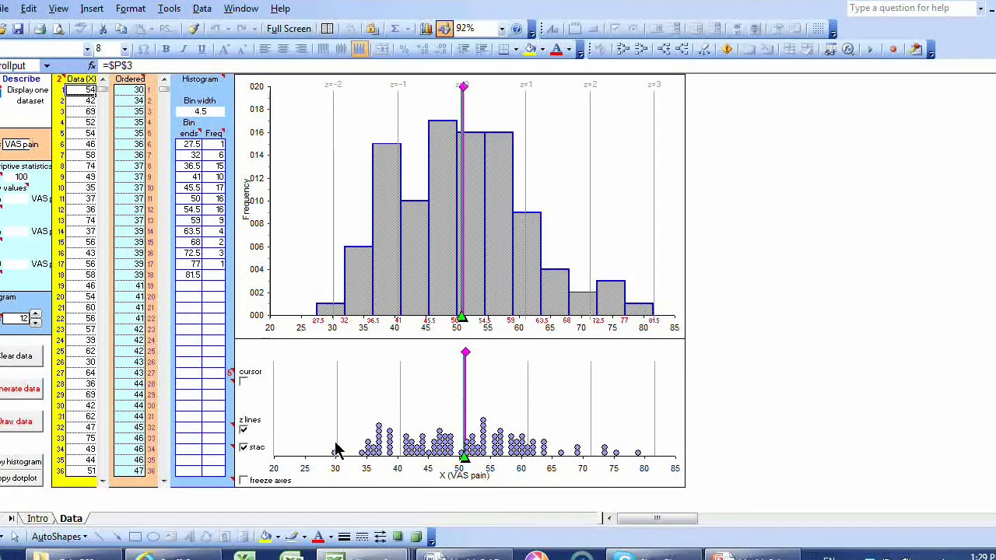
{"action": "mouse_move", "coordinate": [167, 99]}
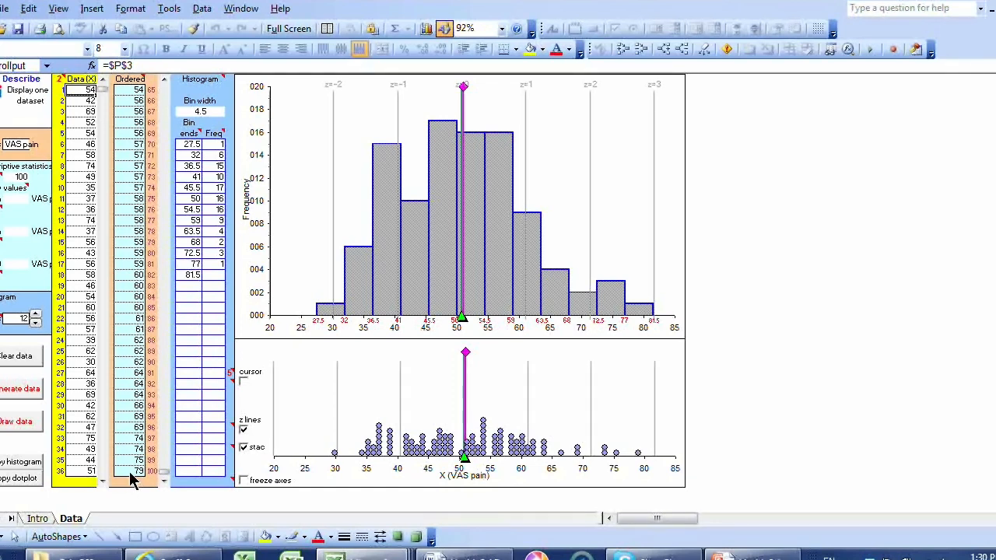
{"action": "mouse_move", "coordinate": [340, 457]}
{"action": "type", "text": "R"}
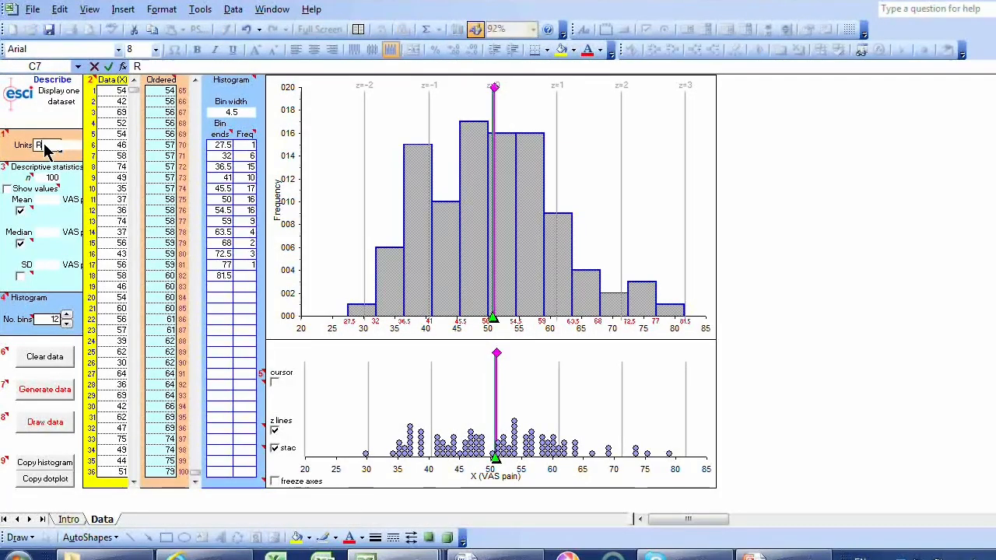
Step: Enter 'RT ms' as the data units label
{"action": "type", "text": "T"}
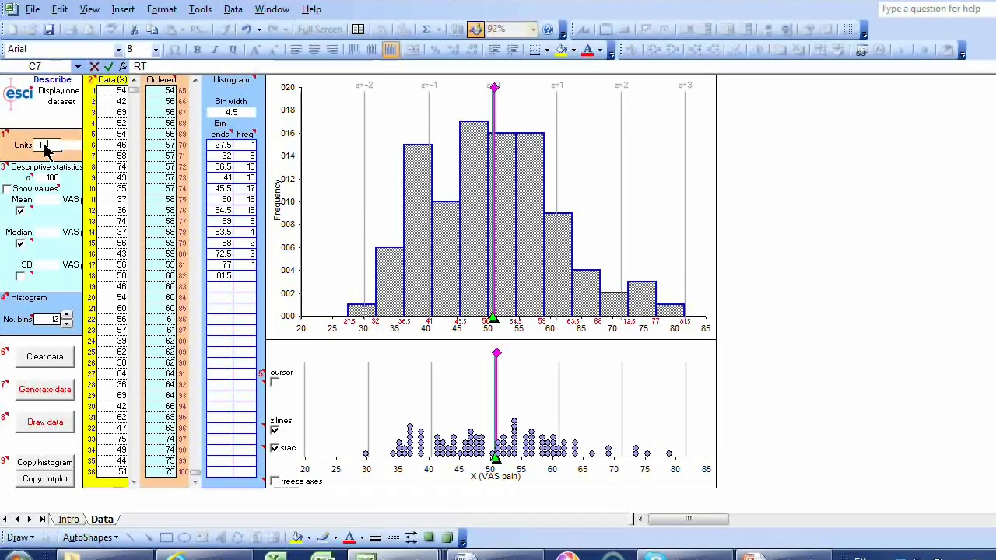
{"action": "type", "text": "ms"}
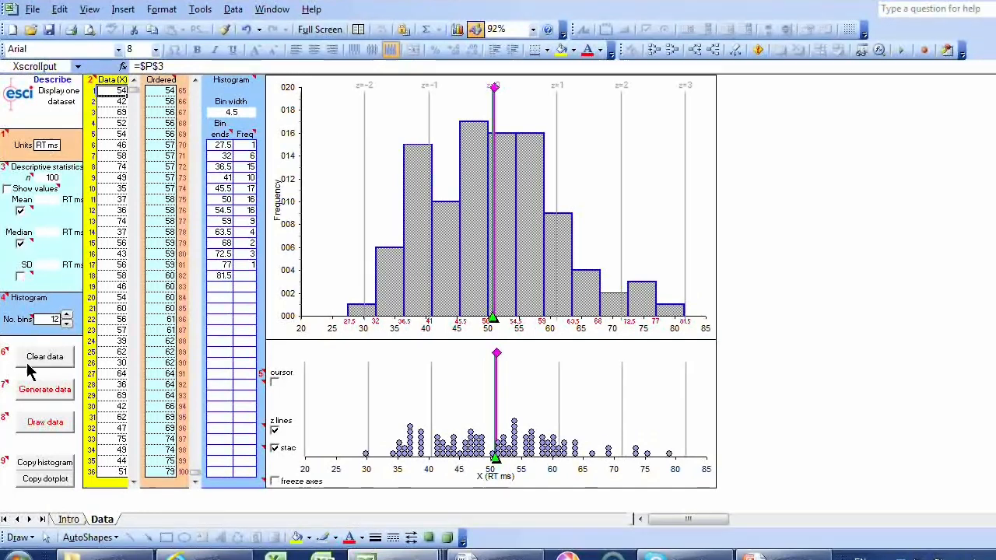
Step: Generate 100 right-skewed reaction times with mean 500, SD 100, zero decimals
{"action": "left_click", "coordinate": [44, 389]}
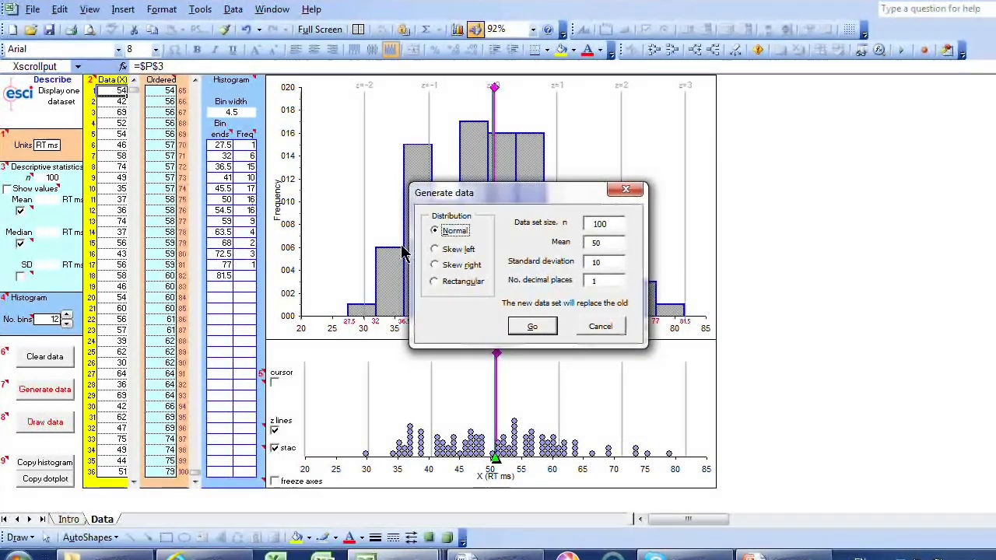
{"action": "left_click", "coordinate": [435, 264]}
{"action": "type", "text": "0"}
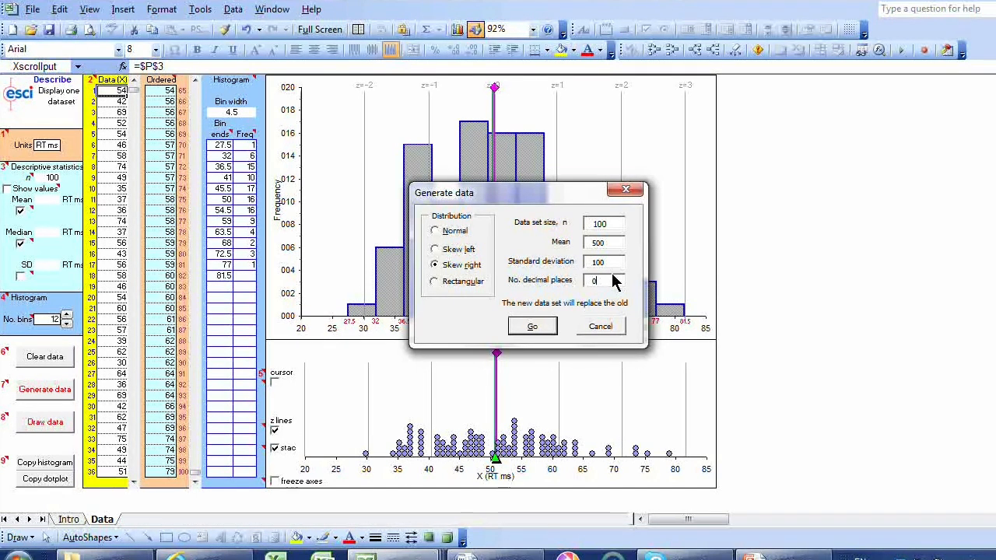
{"action": "left_click", "coordinate": [532, 326]}
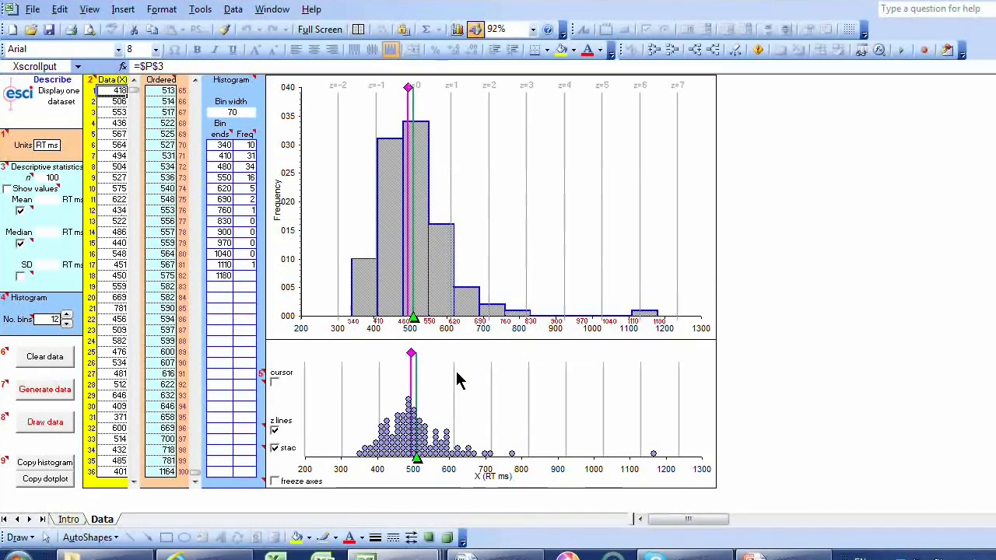
{"action": "mouse_move", "coordinate": [360, 451]}
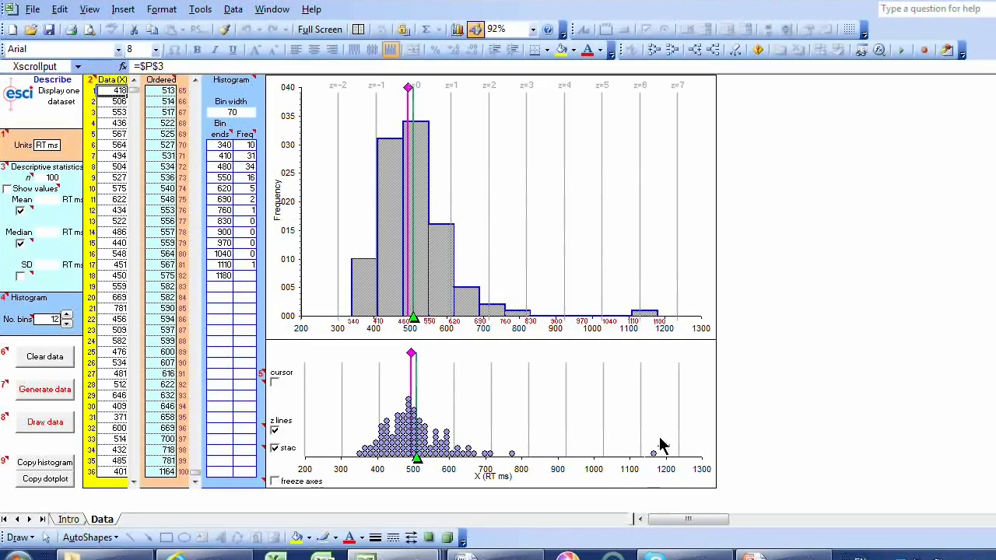
{"action": "mouse_move", "coordinate": [665, 459]}
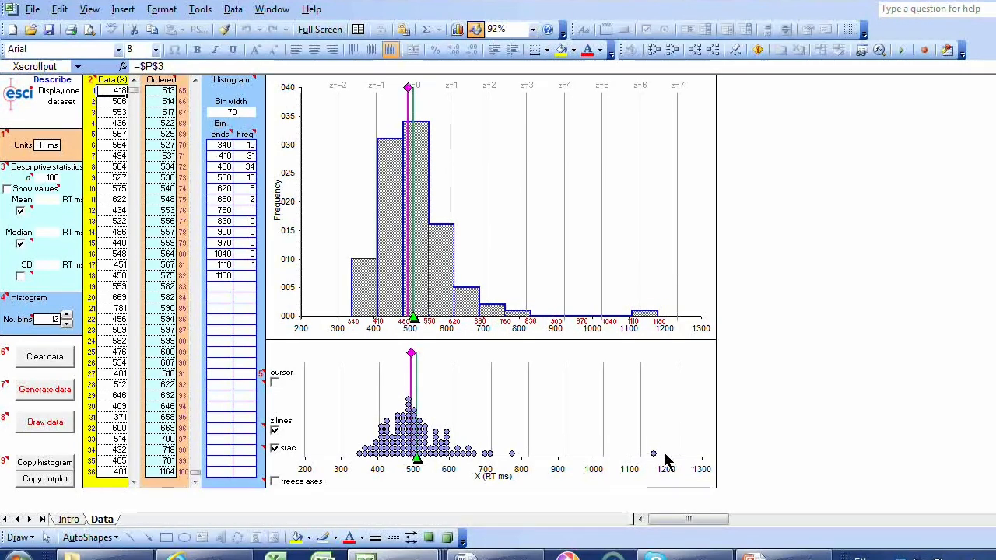
{"action": "mouse_move", "coordinate": [342, 273]}
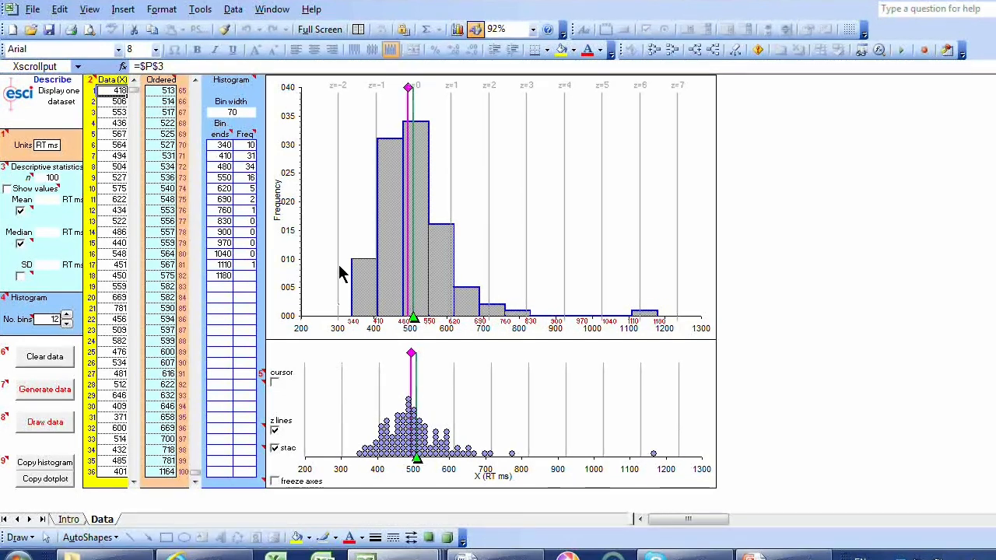
{"action": "mouse_move", "coordinate": [564, 306]}
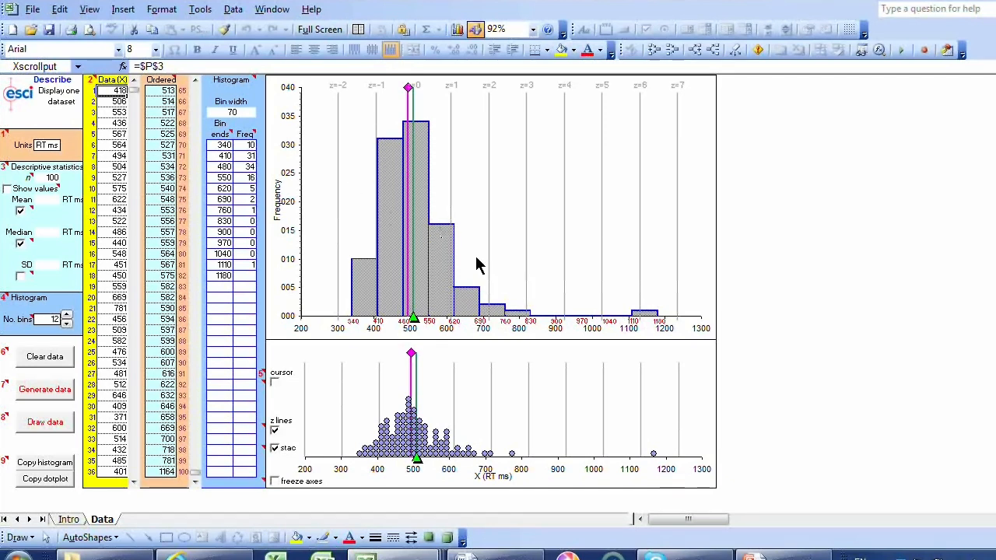
{"action": "mouse_move", "coordinate": [381, 187]}
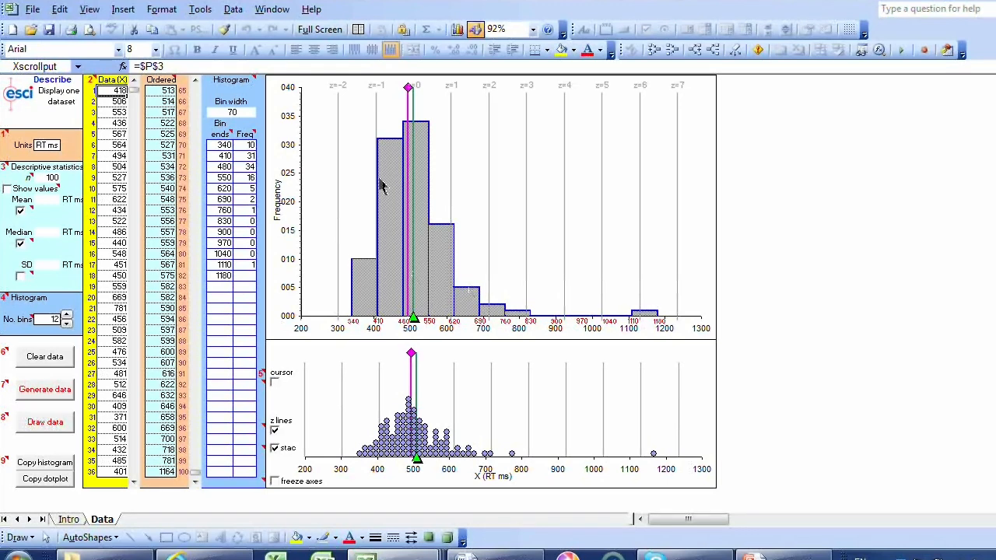
{"action": "mouse_move", "coordinate": [452, 245]}
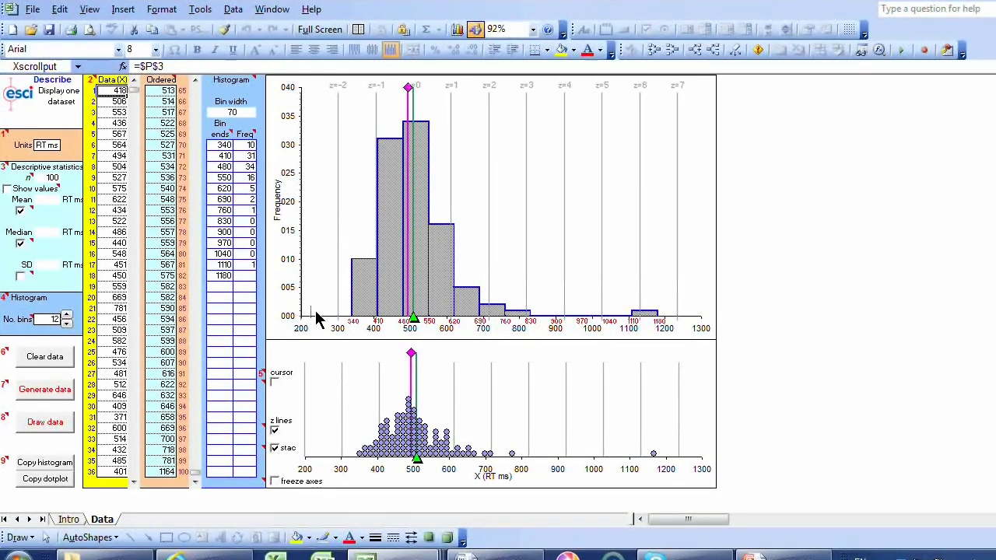
{"action": "mouse_move", "coordinate": [344, 325]}
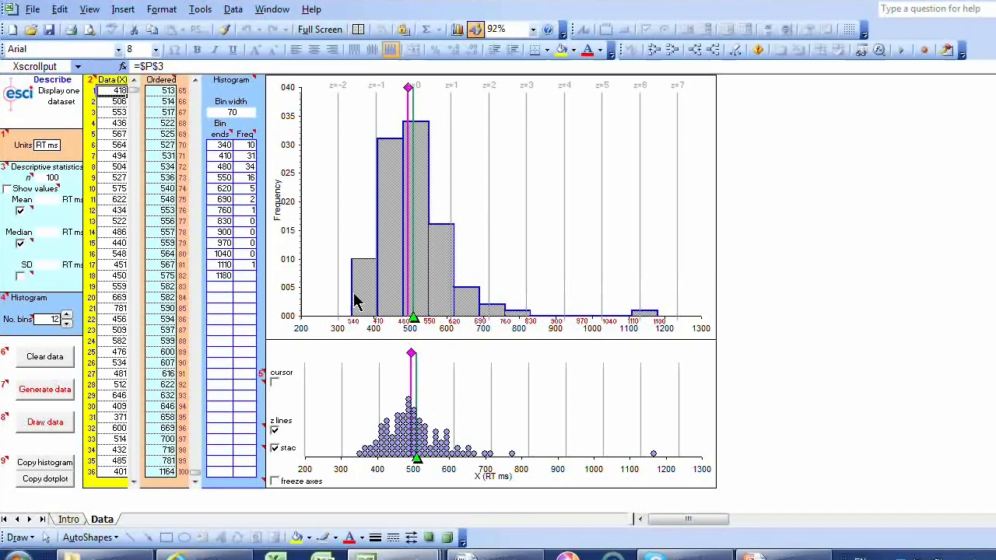
{"action": "mouse_move", "coordinate": [455, 271]}
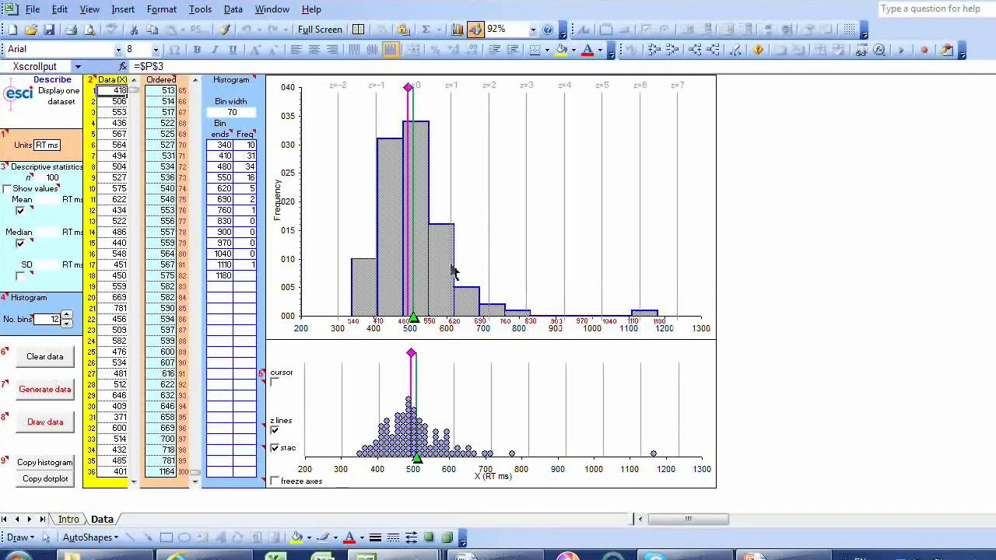
{"action": "mouse_move", "coordinate": [541, 312]}
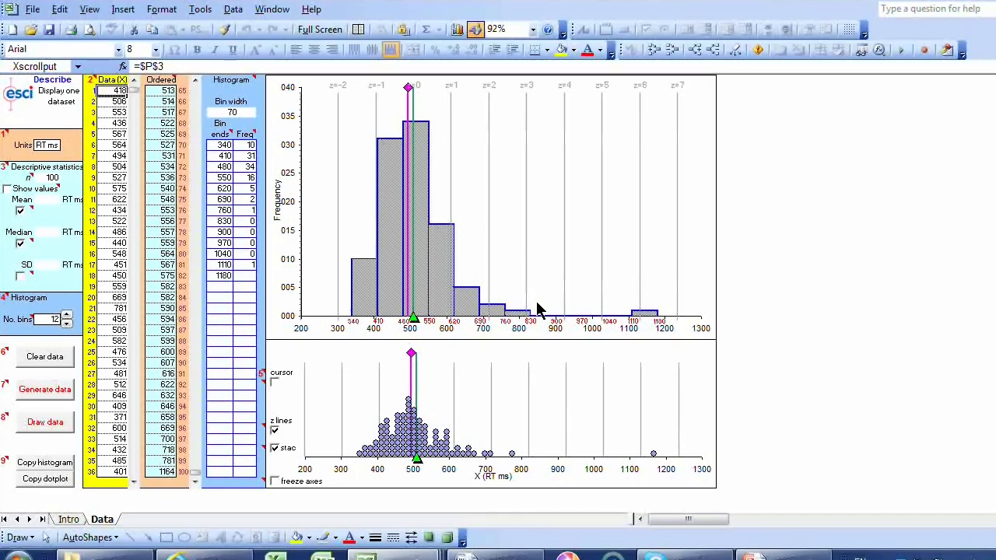
{"action": "mouse_move", "coordinate": [506, 478]}
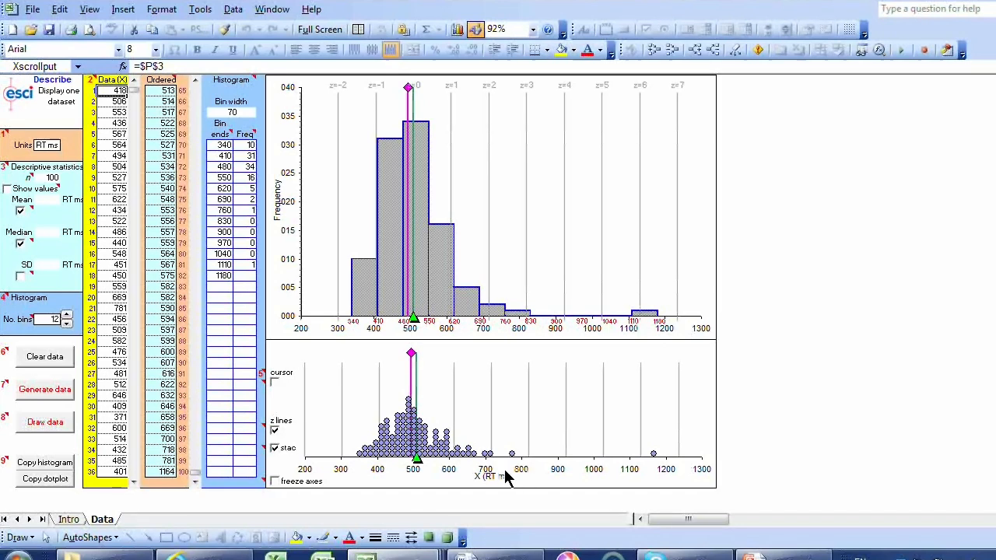
{"action": "mouse_move", "coordinate": [420, 467]}
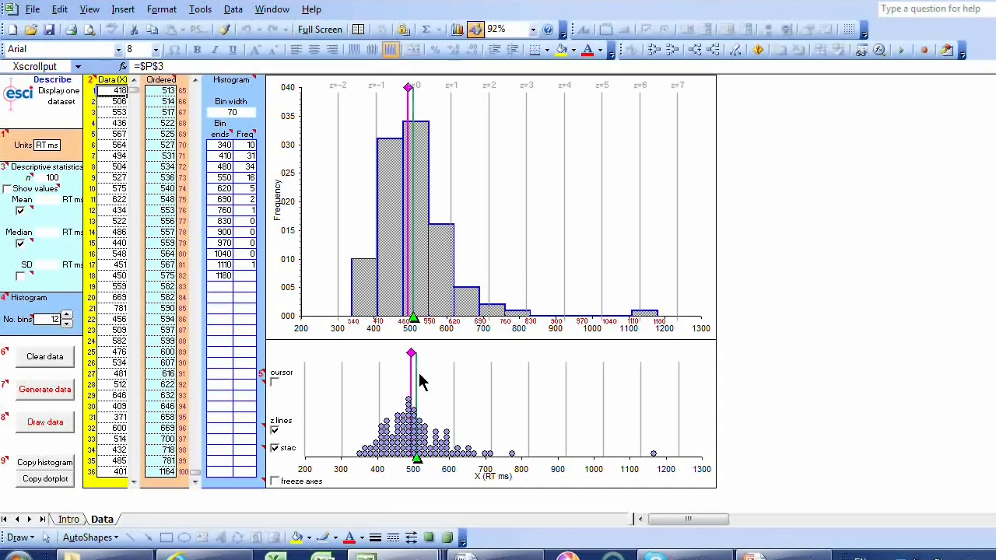
{"action": "mouse_move", "coordinate": [479, 458]}
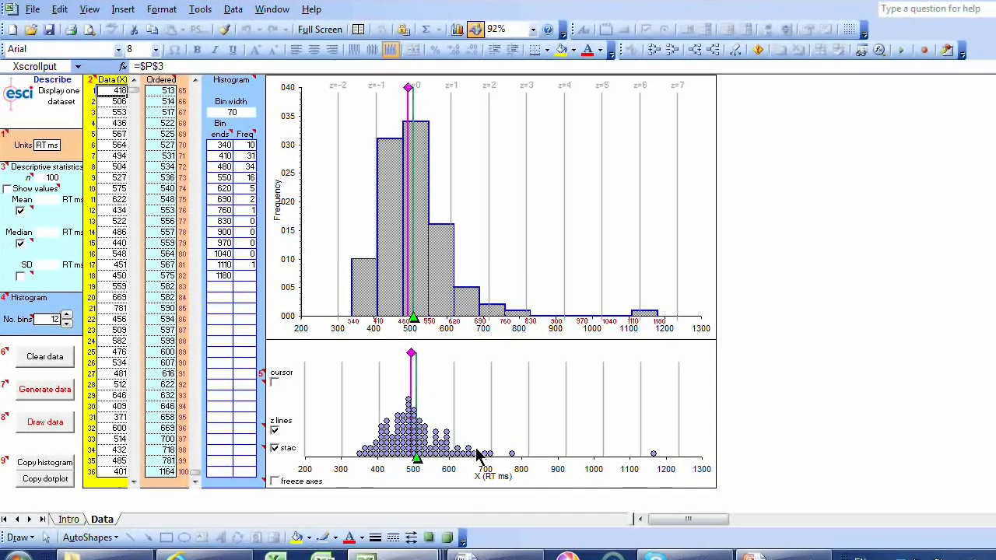
{"action": "mouse_move", "coordinate": [432, 459]}
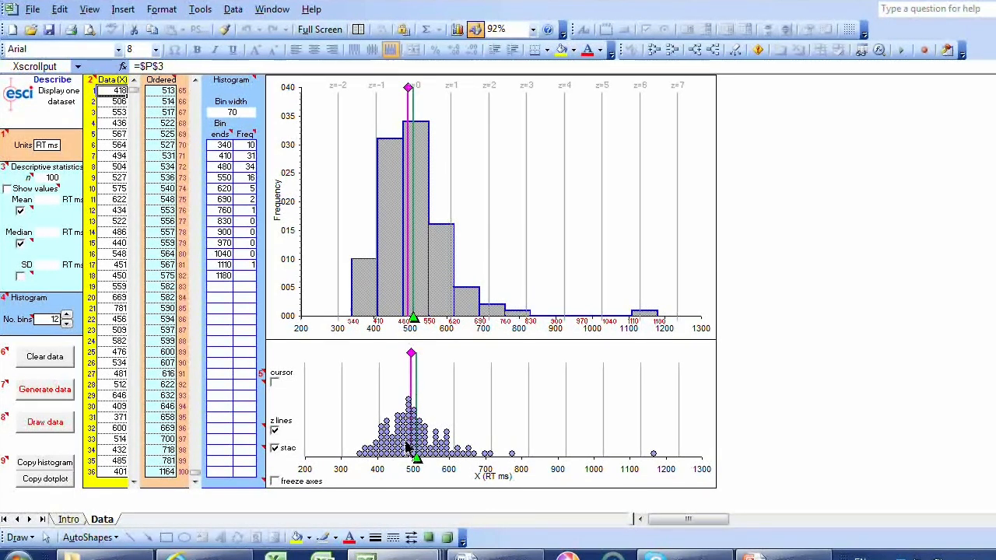
{"action": "mouse_move", "coordinate": [447, 462]}
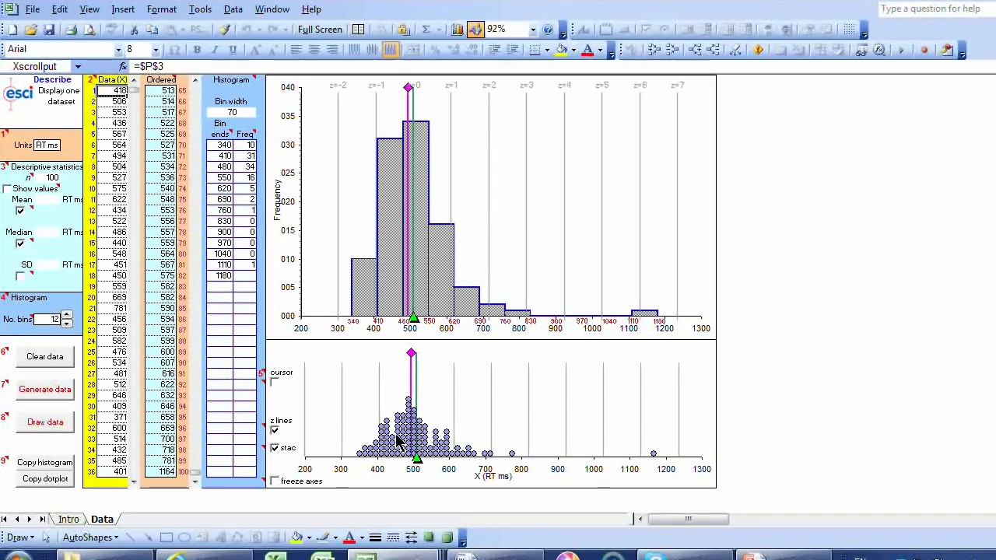
{"action": "mouse_move", "coordinate": [361, 302]}
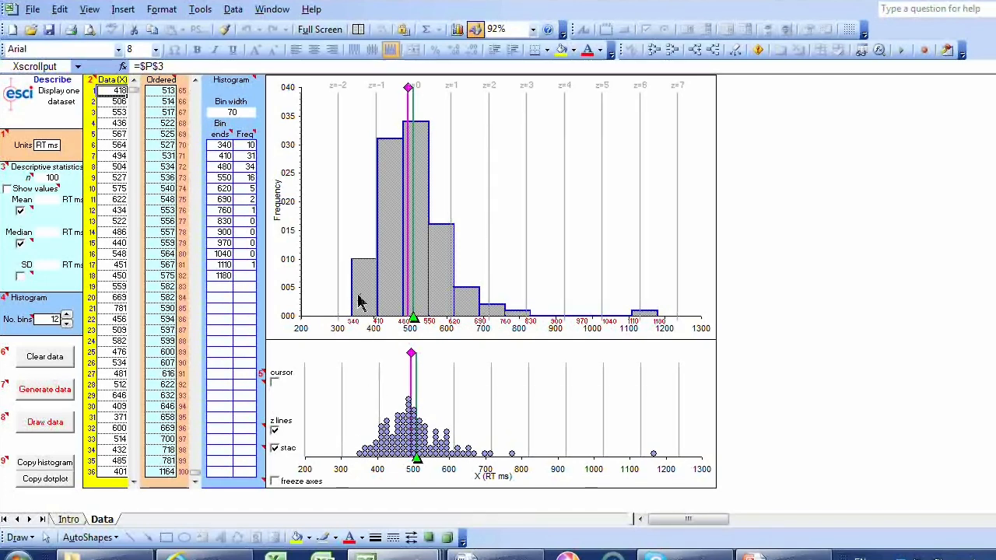
{"action": "mouse_move", "coordinate": [533, 327]}
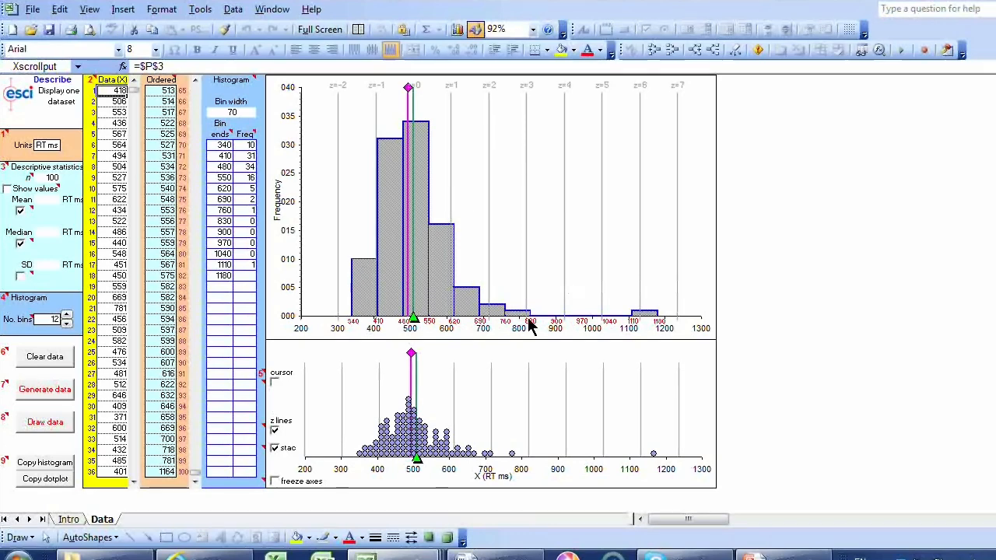